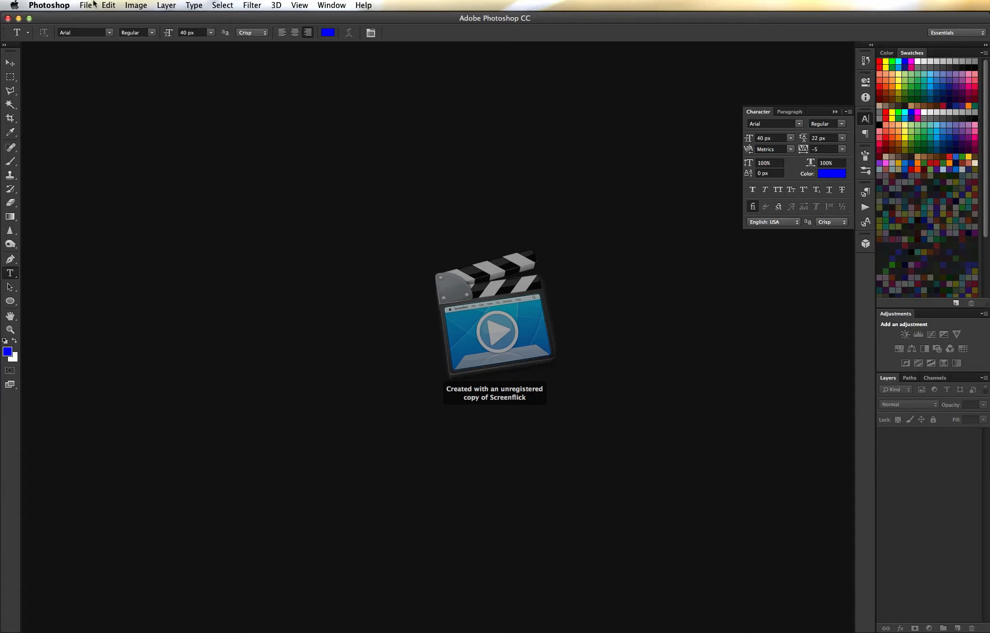
mouse_move(424, 415)
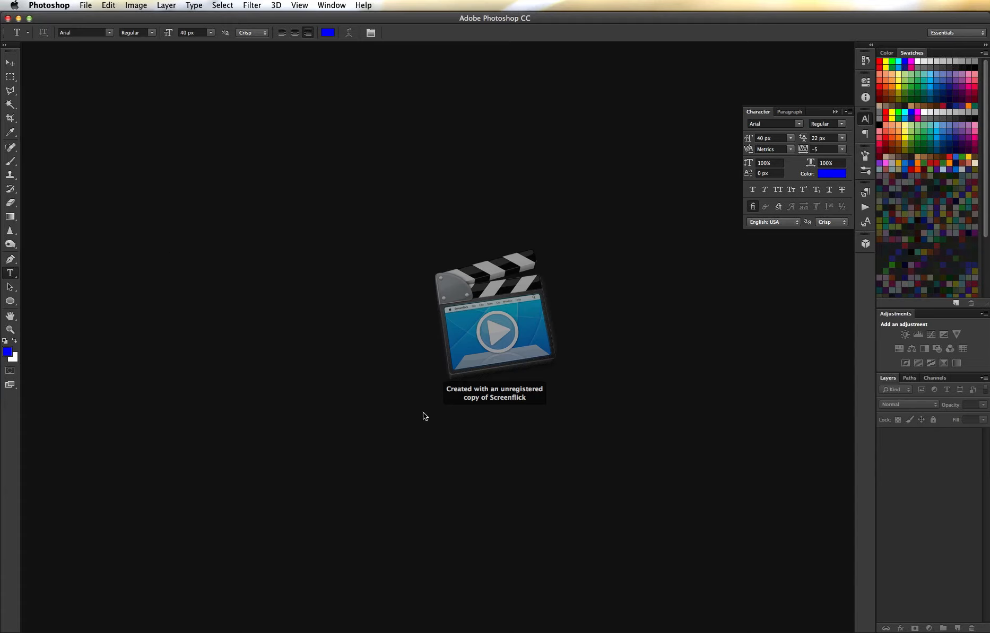
mouse_move(327, 11)
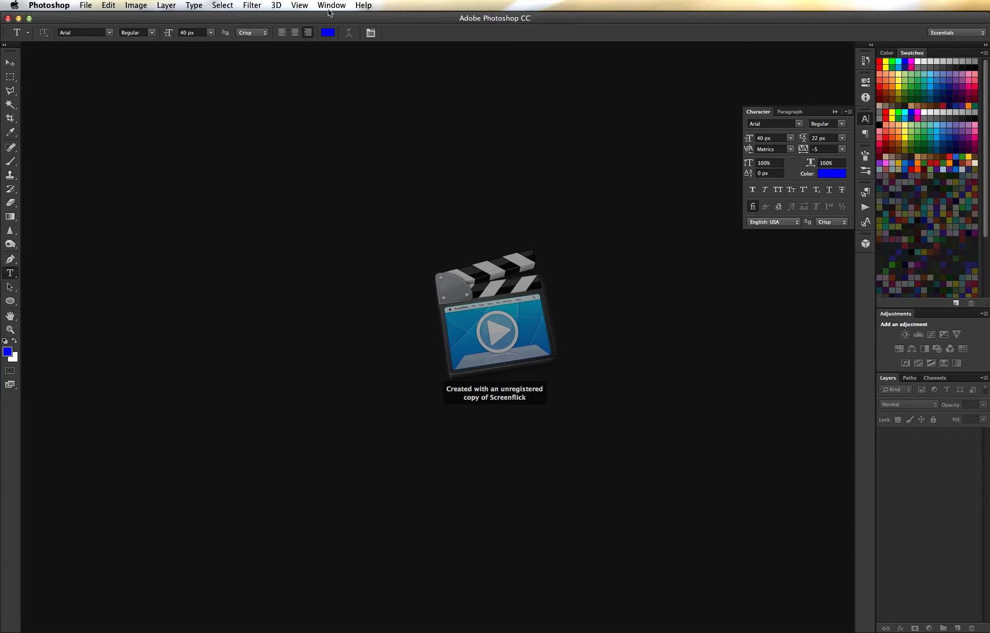
Create a new blank Untitled-1 document with a white background
left_click(85, 5)
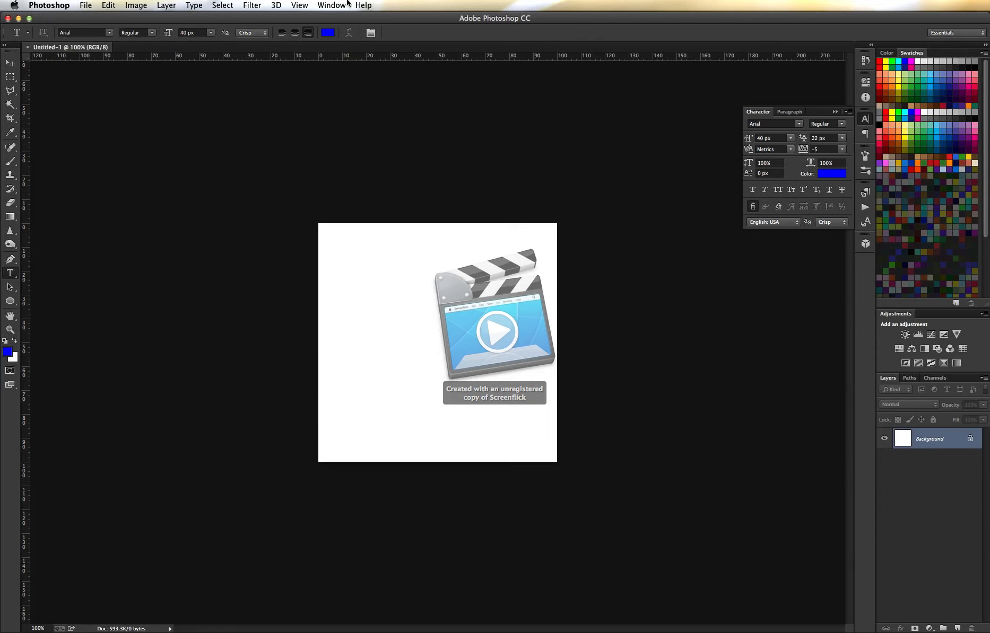
mouse_move(333, 6)
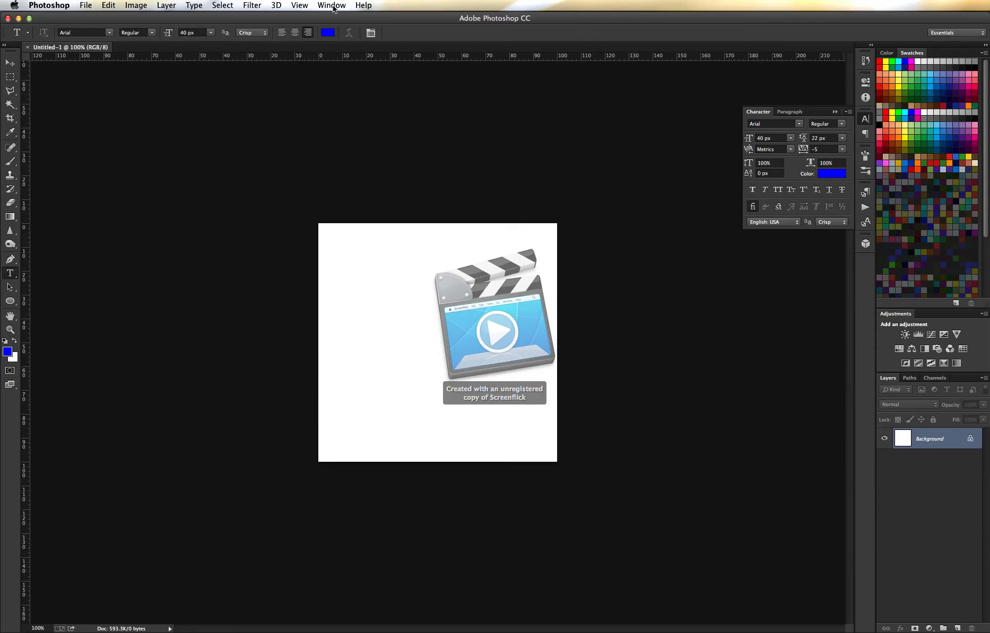
Show the Timeline panel via the Window menu and create a frame animation
left_click(331, 5)
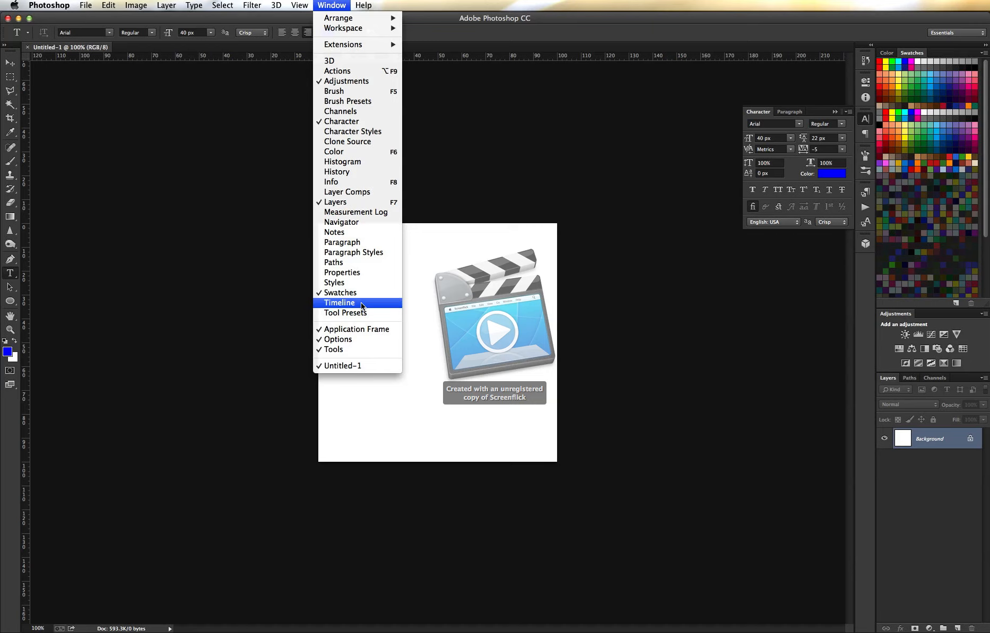
left_click(339, 302)
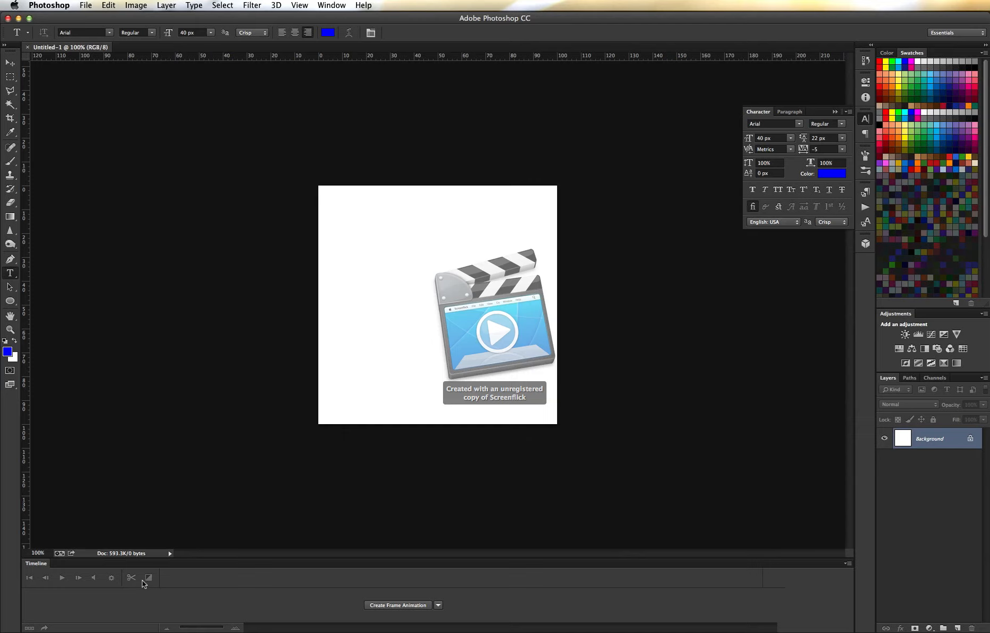
mouse_move(479, 591)
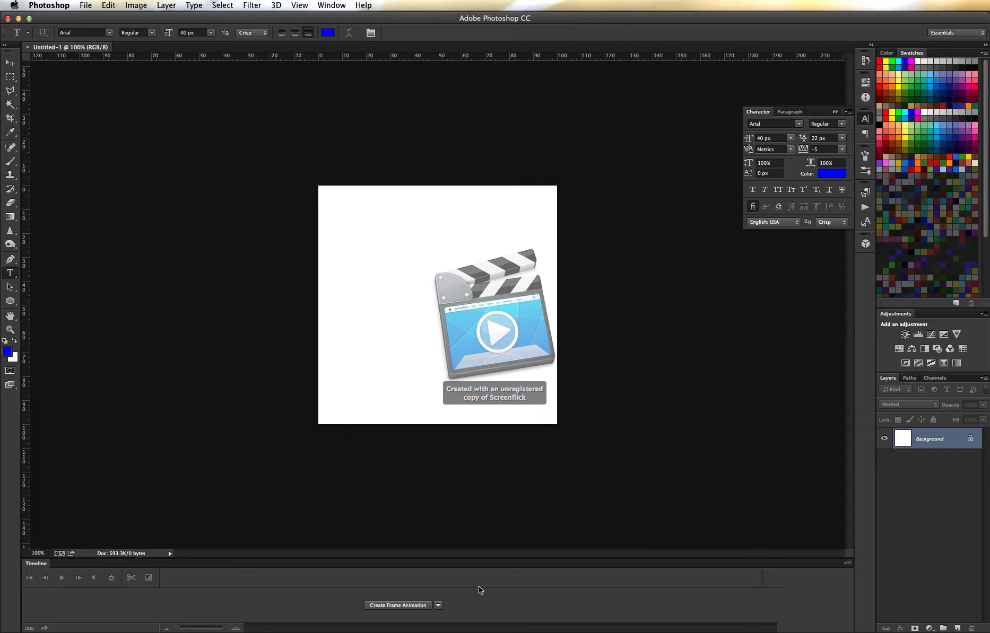
mouse_move(409, 609)
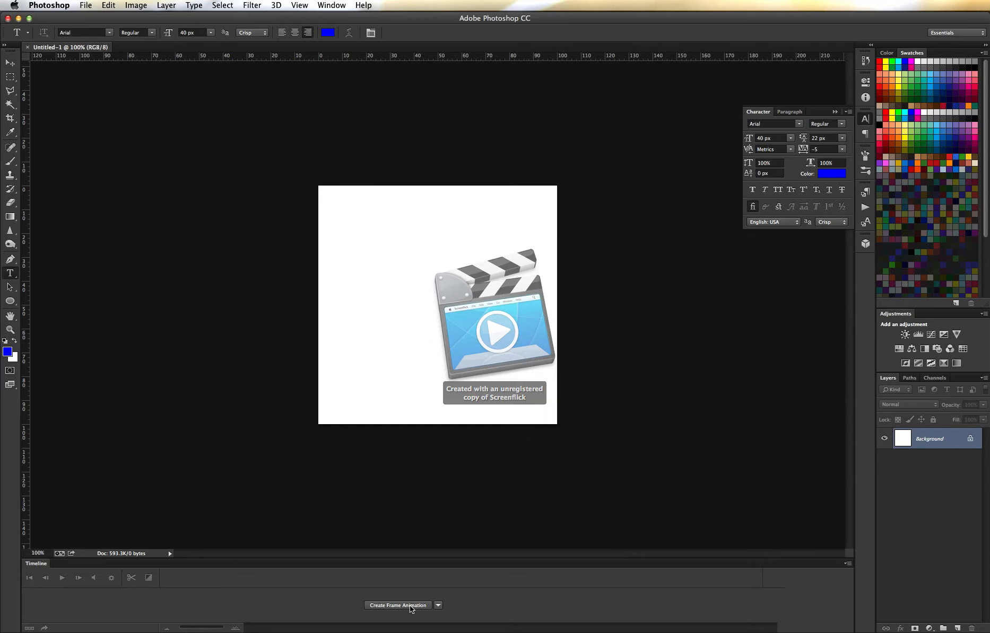
left_click(398, 606)
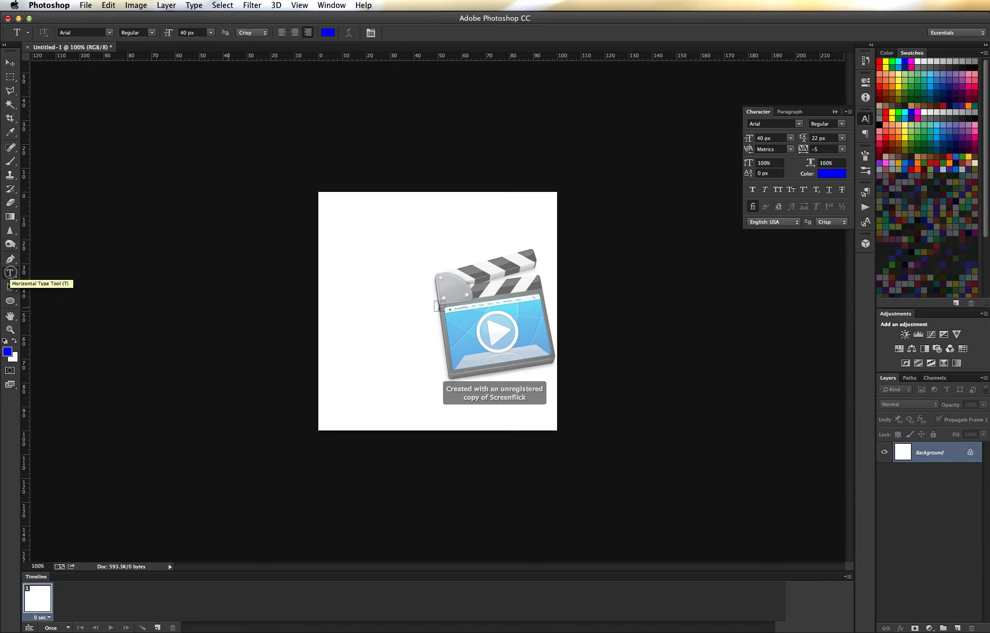
Add a blue text layer reading "Quote" in the middle of the canvas and commit it
left_click(433, 306)
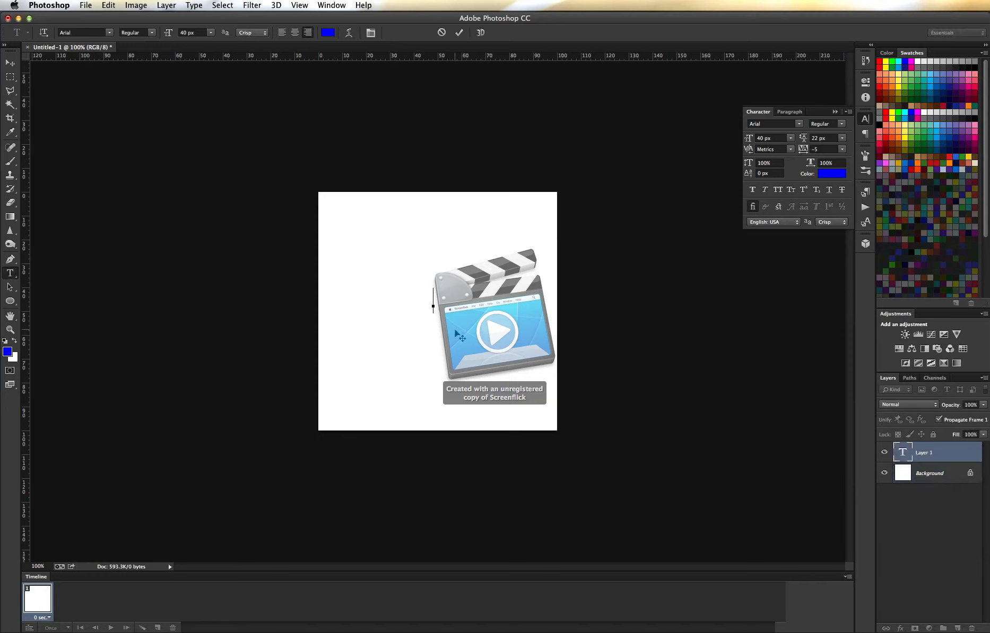
type("\"Quote\"")
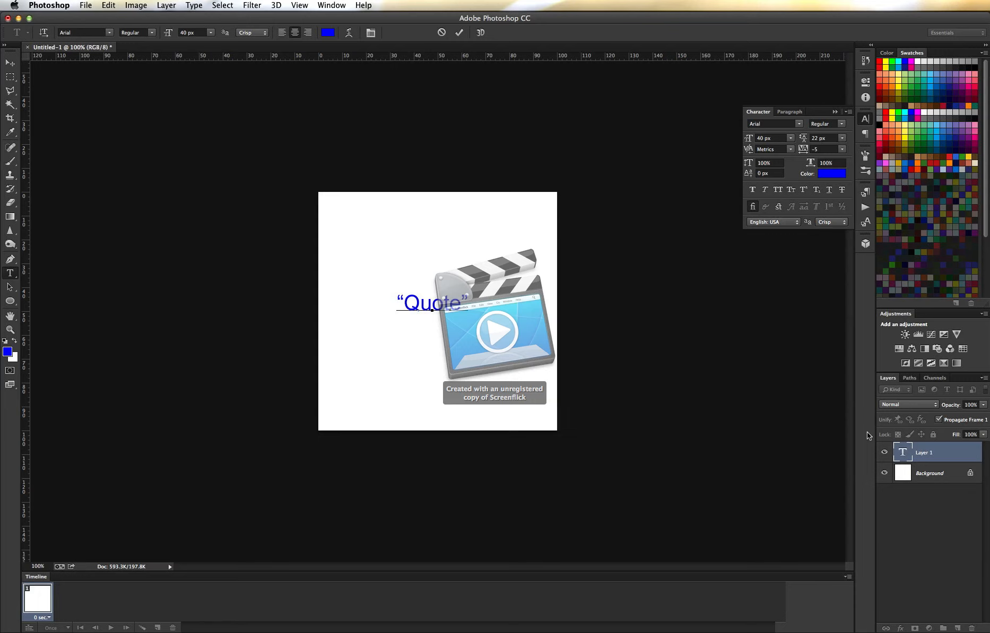
left_click(459, 31)
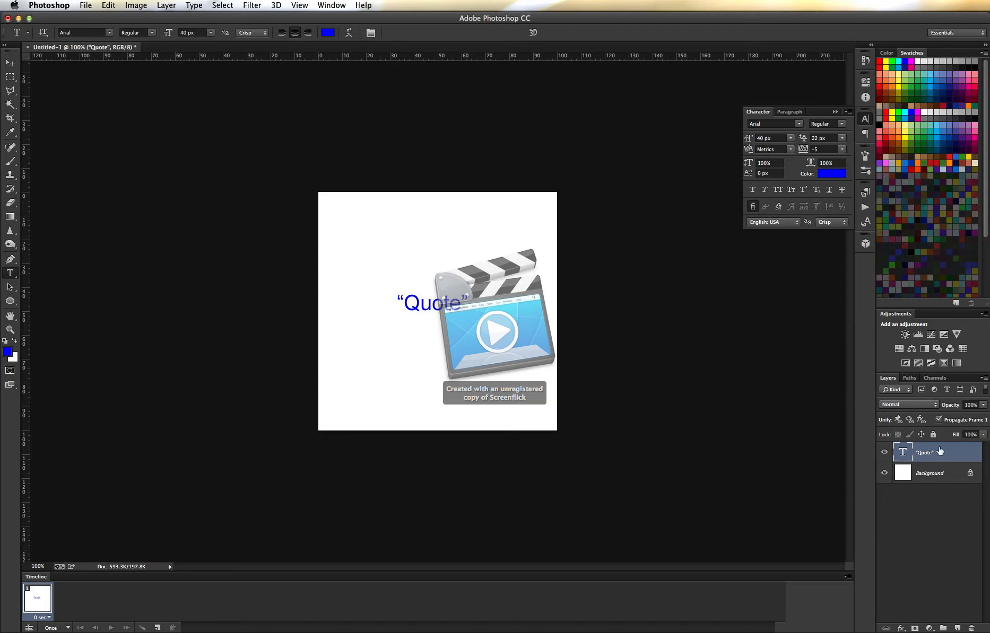
mouse_move(942, 454)
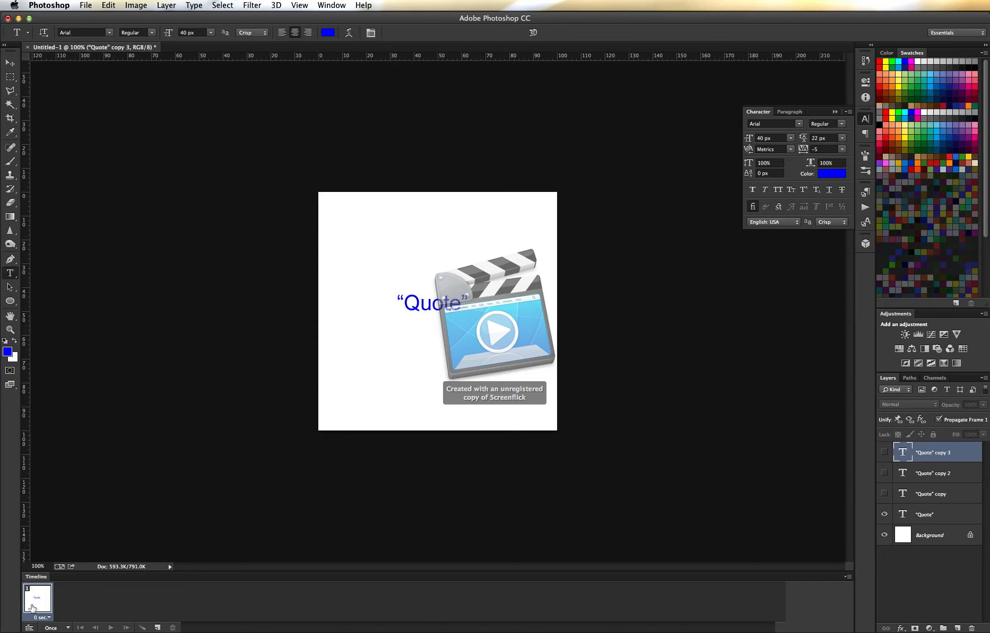
mouse_move(165, 606)
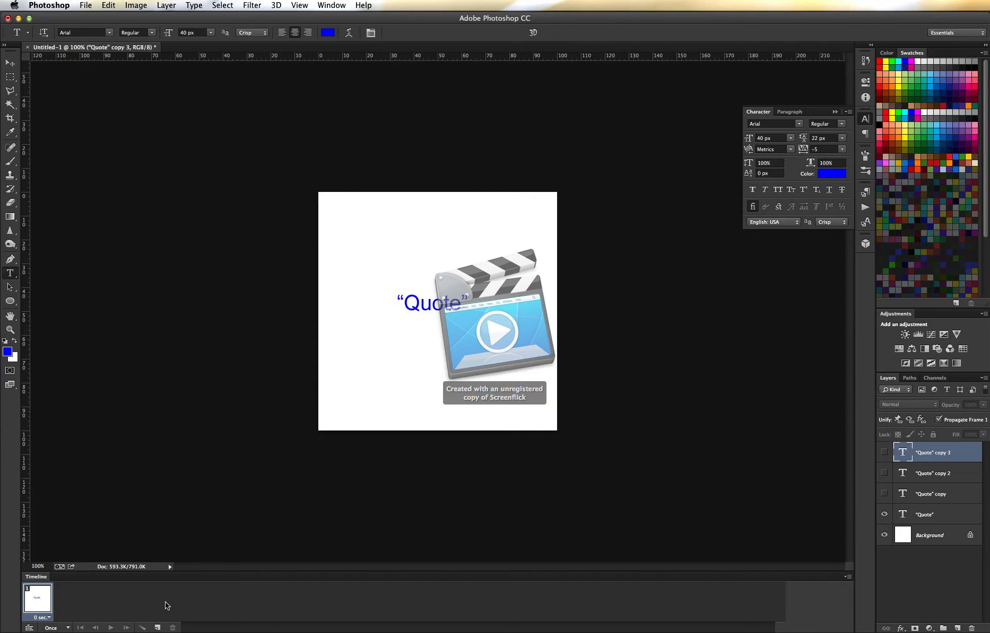
mouse_move(220, 592)
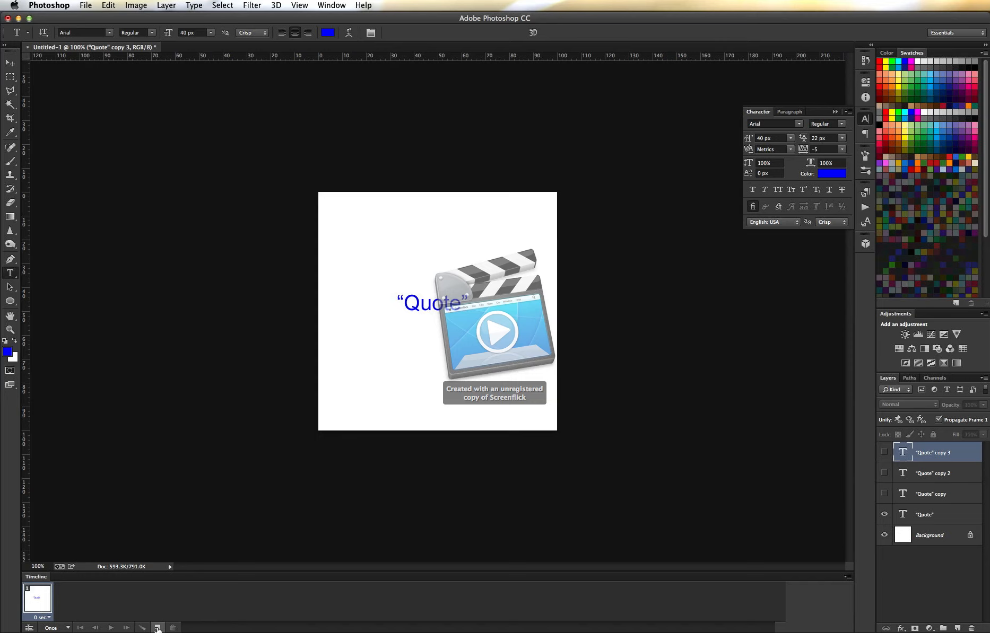
Duplicate frames to reach four and retype the copy layers as Quote 2, Quote 3, Quote 4
left_click(158, 628)
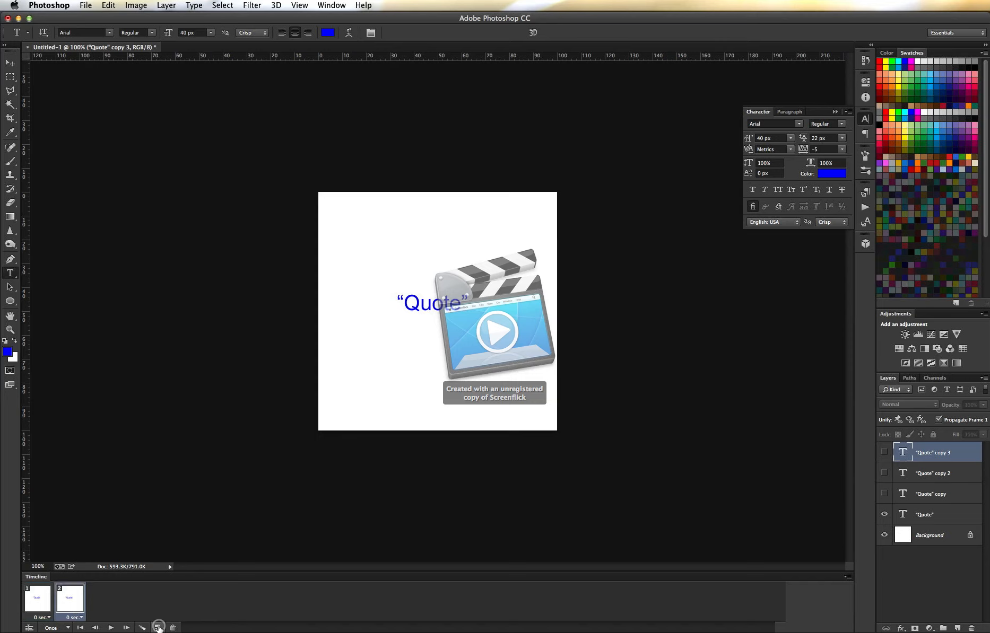
left_click(158, 627)
type(" 2")
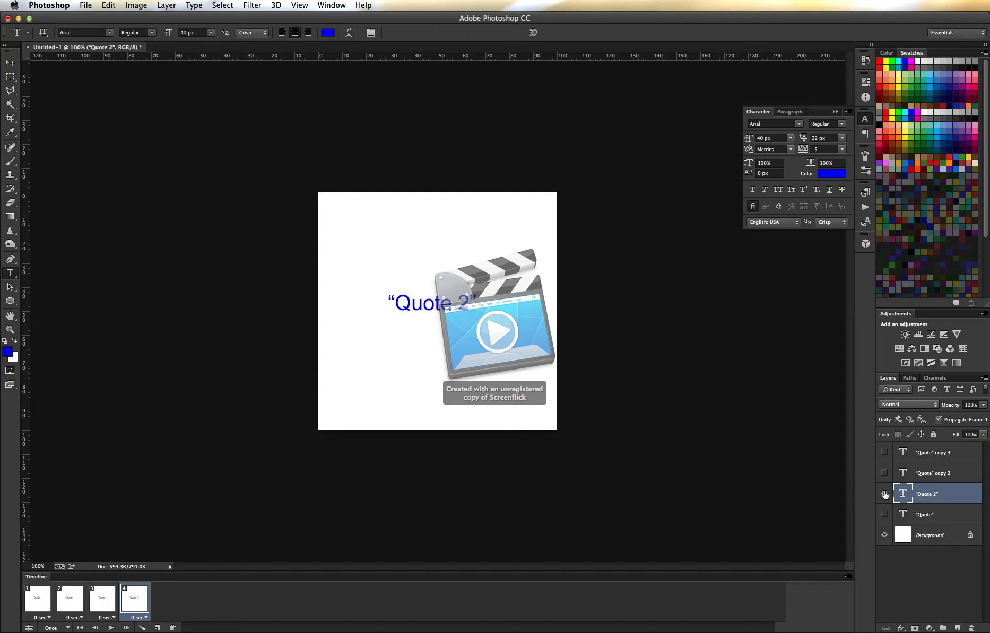
left_click(885, 473)
type("3")
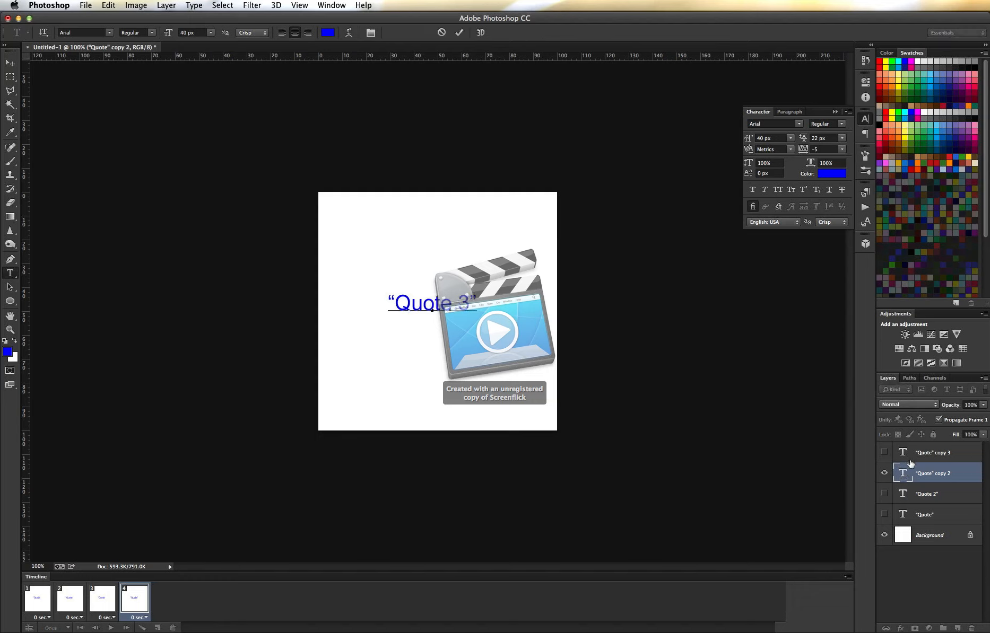
left_click(932, 474)
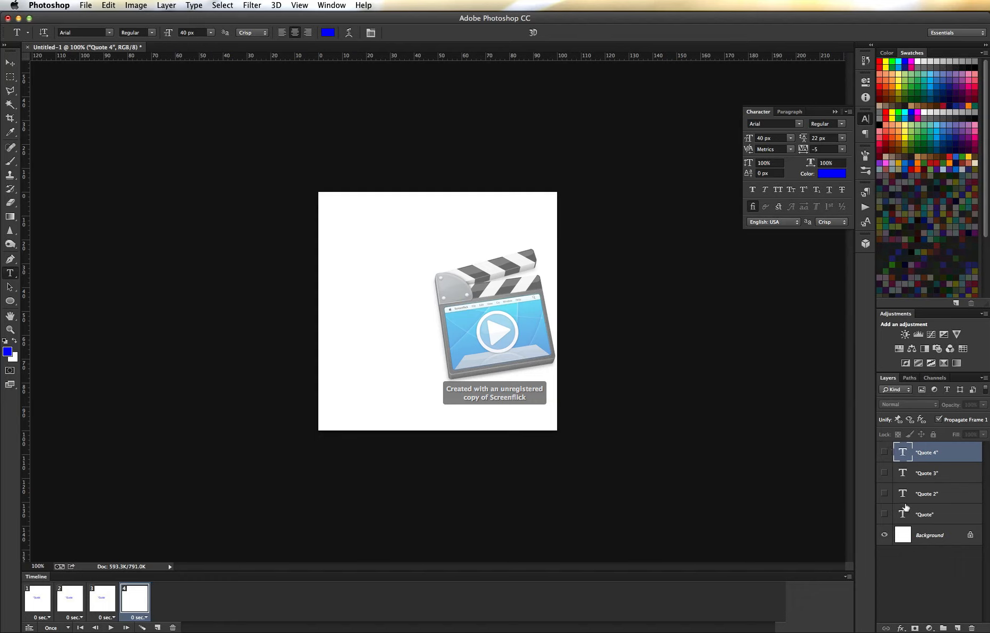
In frame 2 hide Quote and show Quote 2, then continue to frame 3 for its own layer
left_click(38, 601)
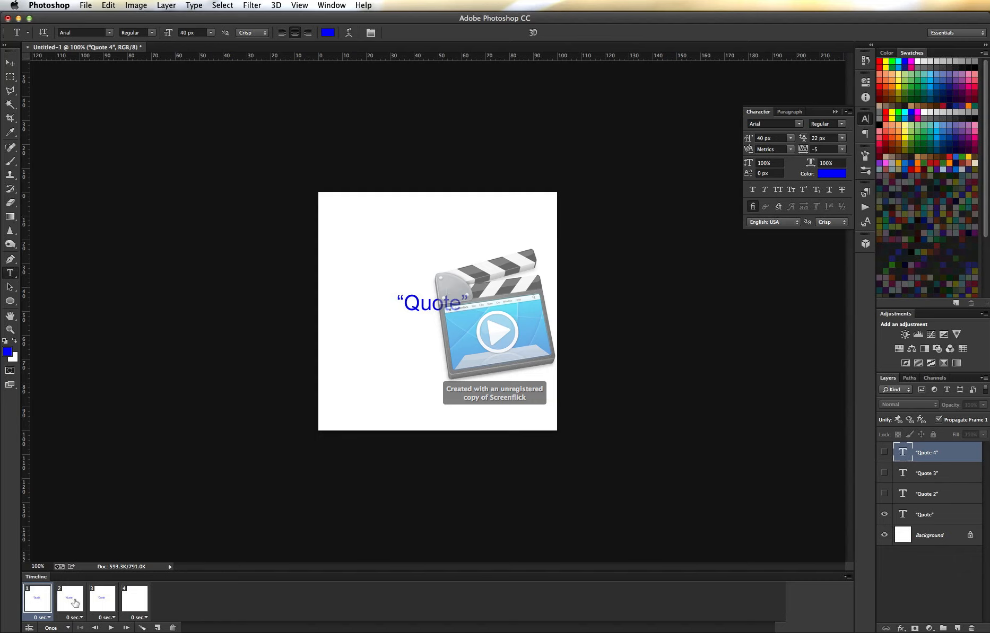
left_click(69, 600)
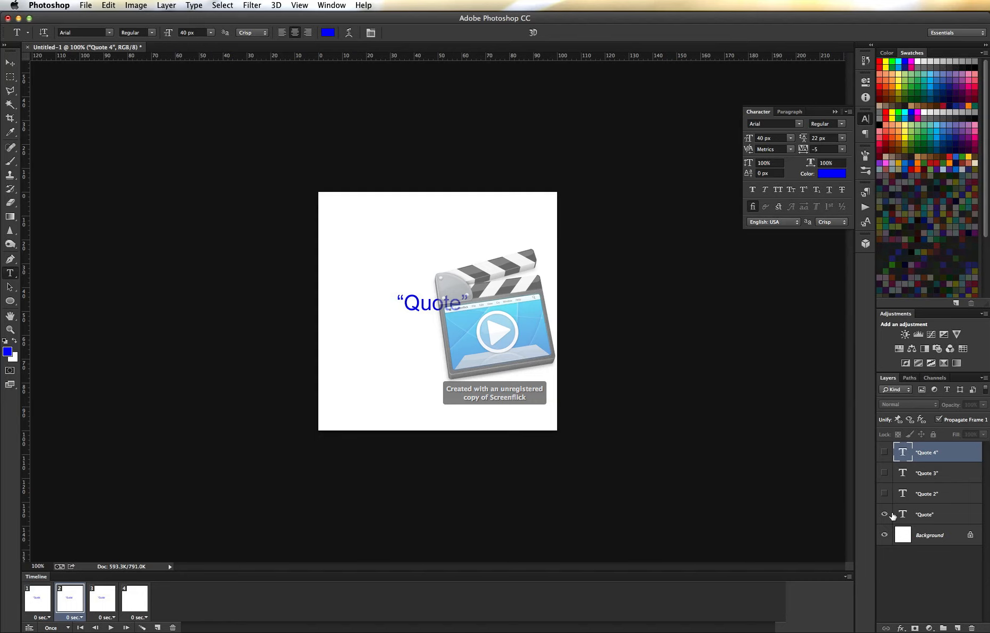
left_click(884, 515)
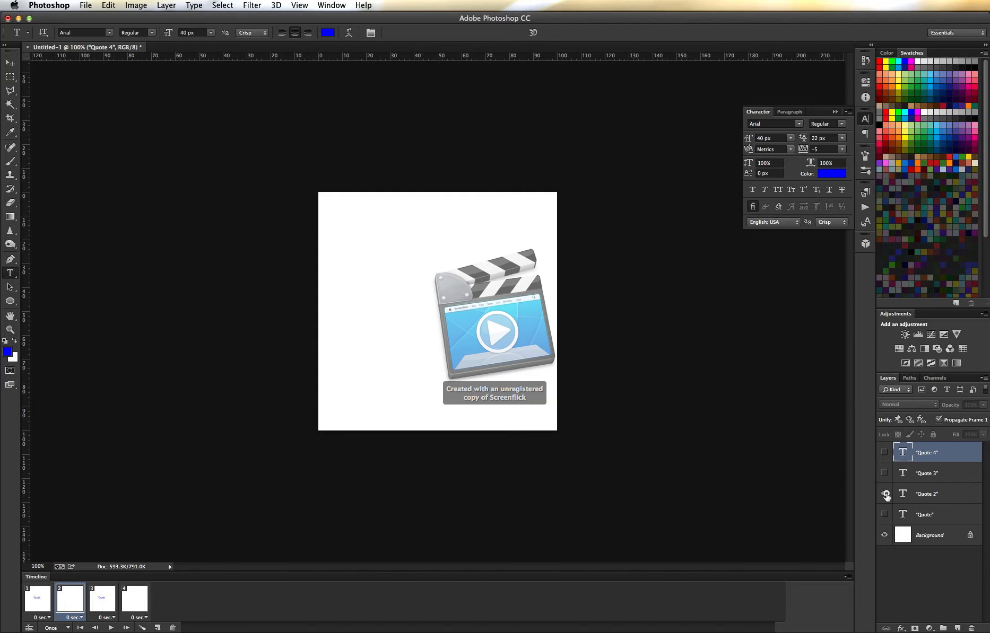
left_click(885, 493)
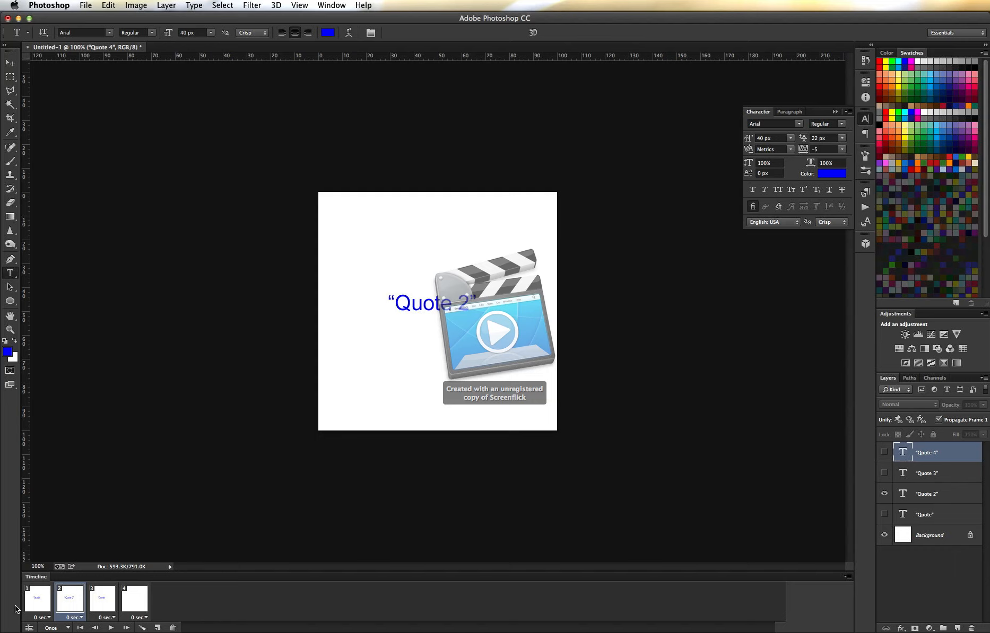
mouse_move(105, 594)
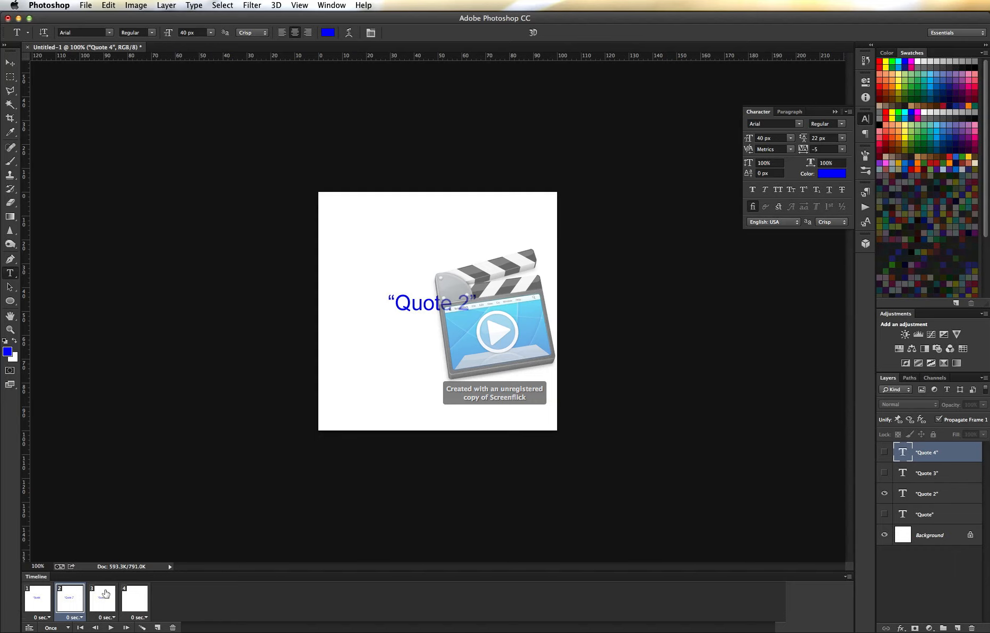
left_click(100, 600)
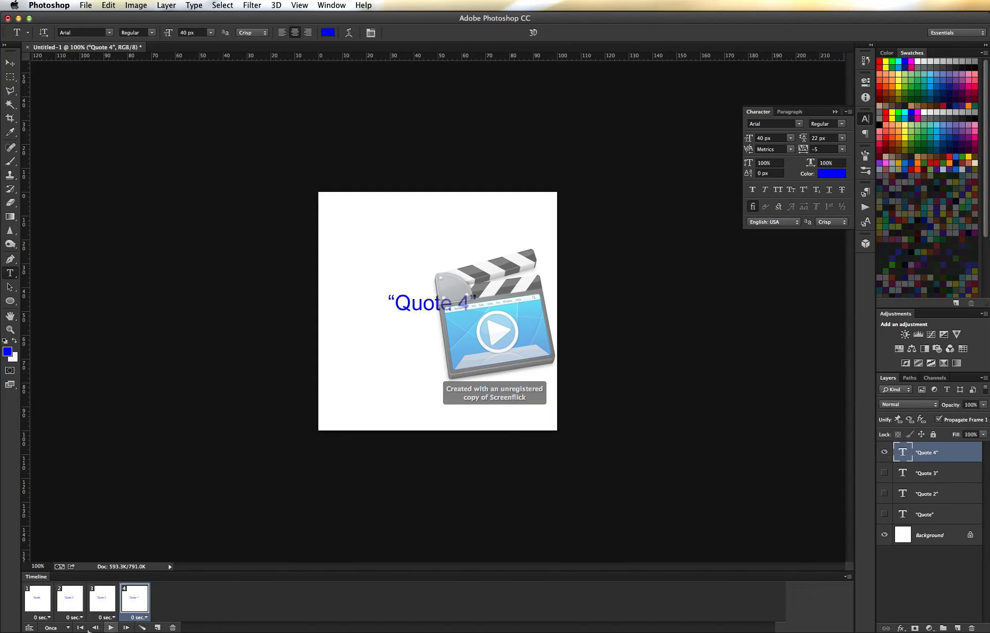
mouse_move(43, 617)
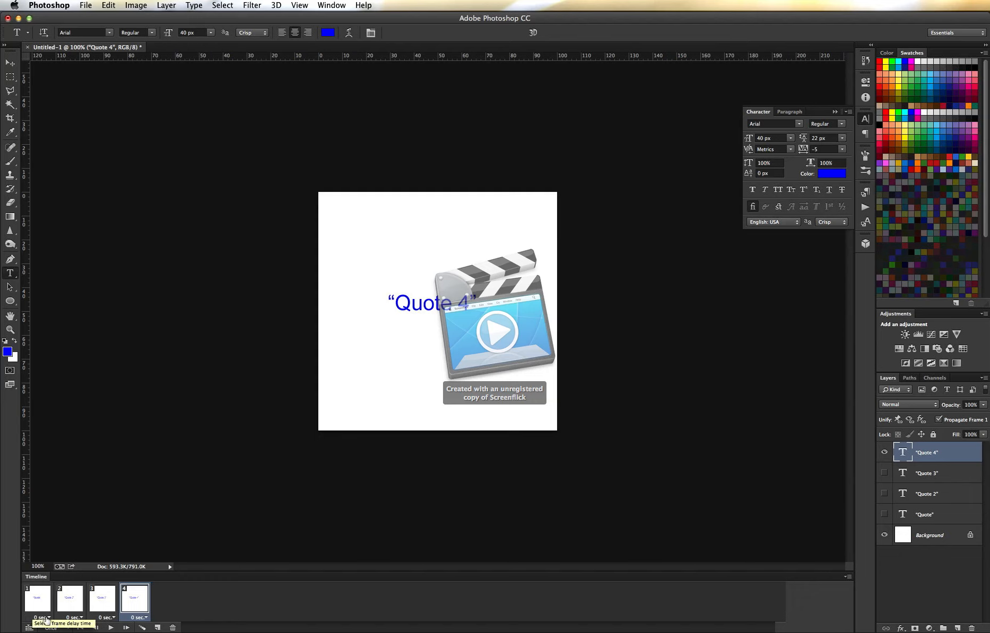
mouse_move(159, 622)
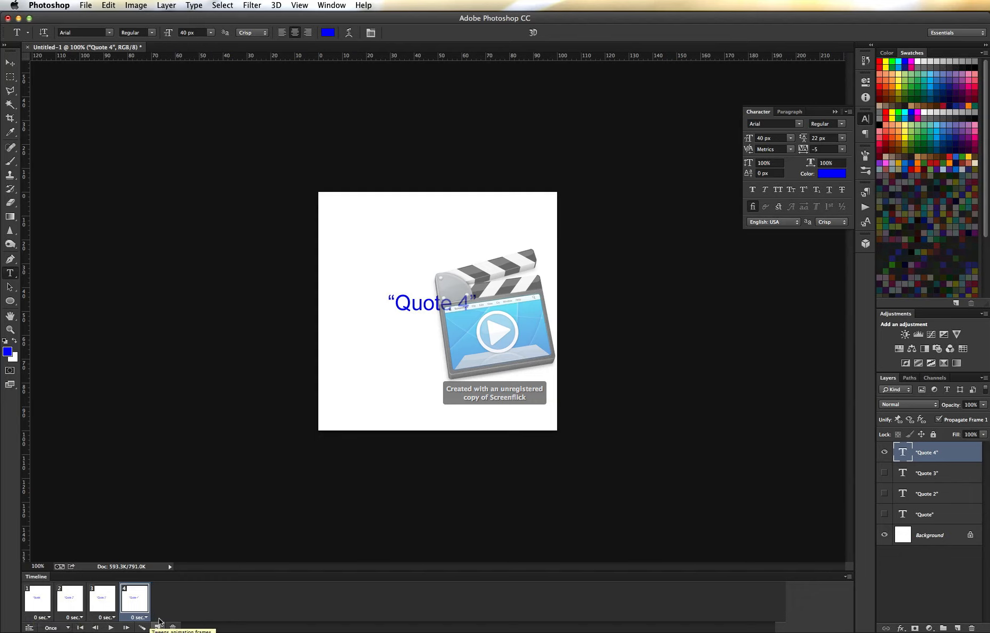
Select all four frames and set their frame delay to 2.0 seconds
left_click(37, 599)
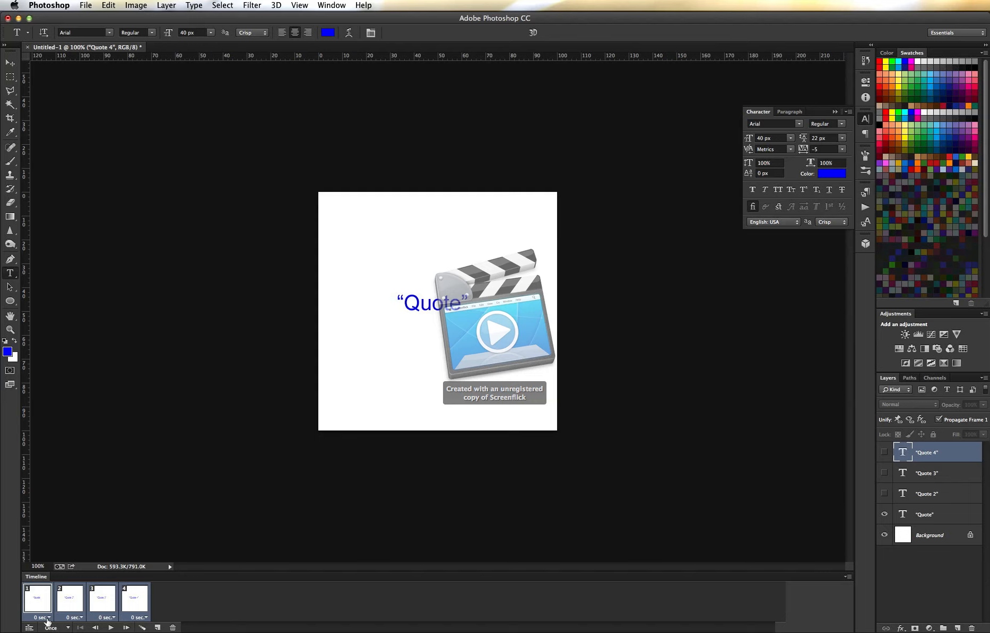
left_click(46, 618)
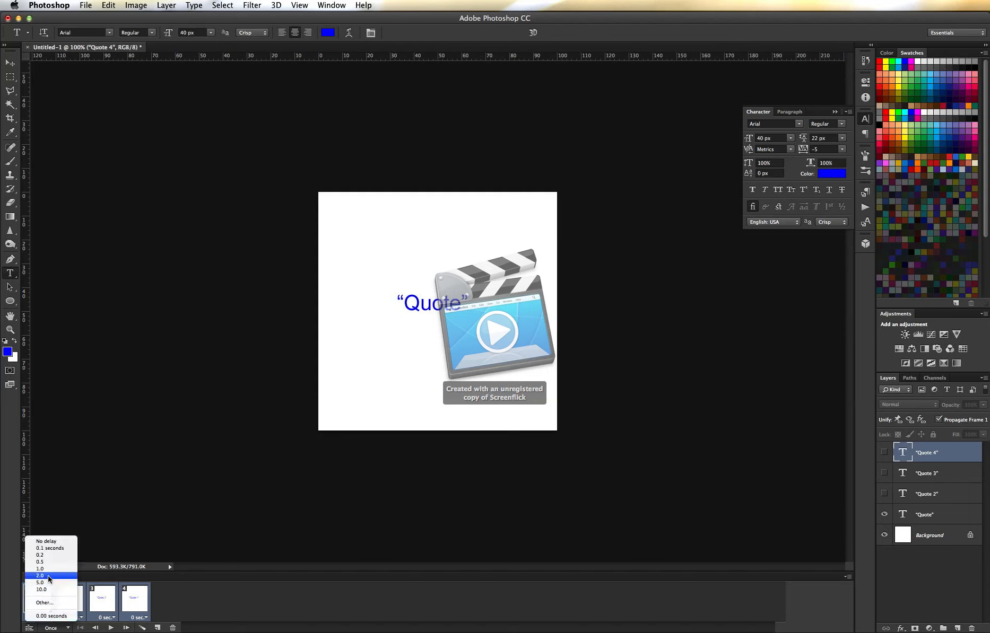
left_click(39, 575)
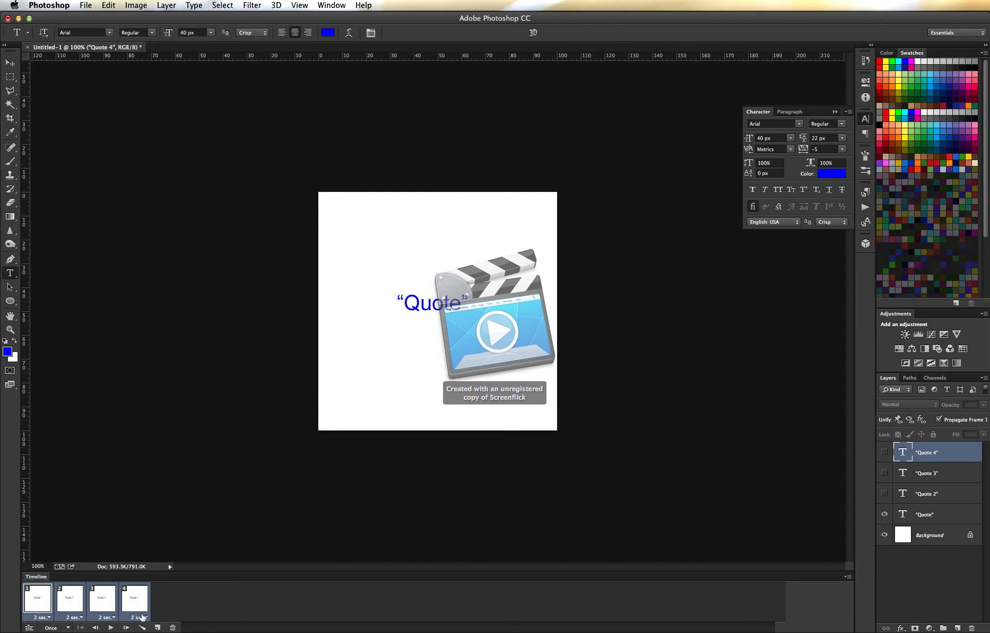
mouse_move(169, 608)
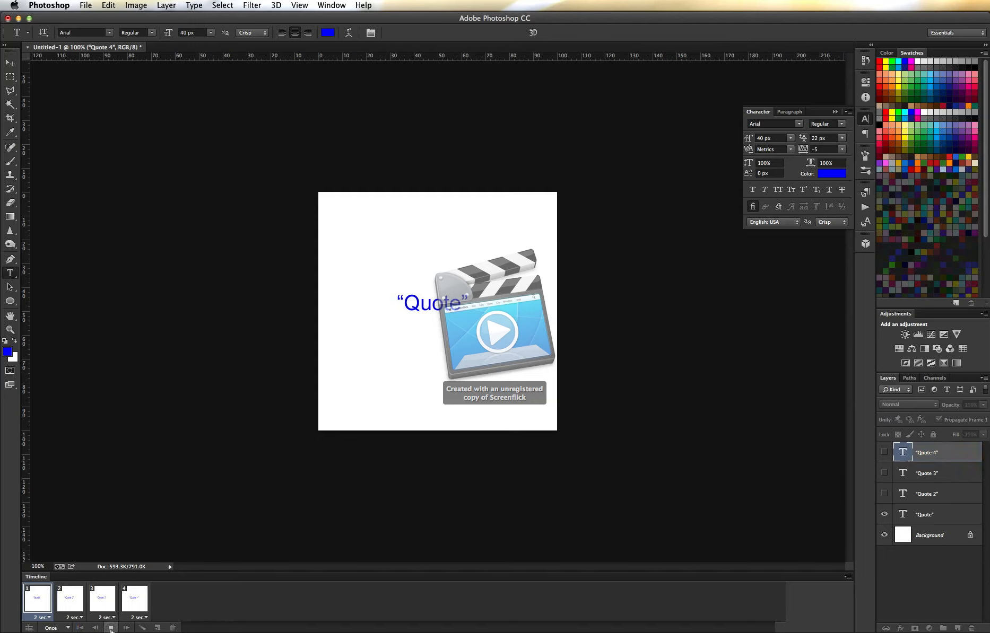
Advance through frames 2, 3 and 4 to confirm Quote 2, Quote 3, Quote 4 appear in turn
left_click(69, 599)
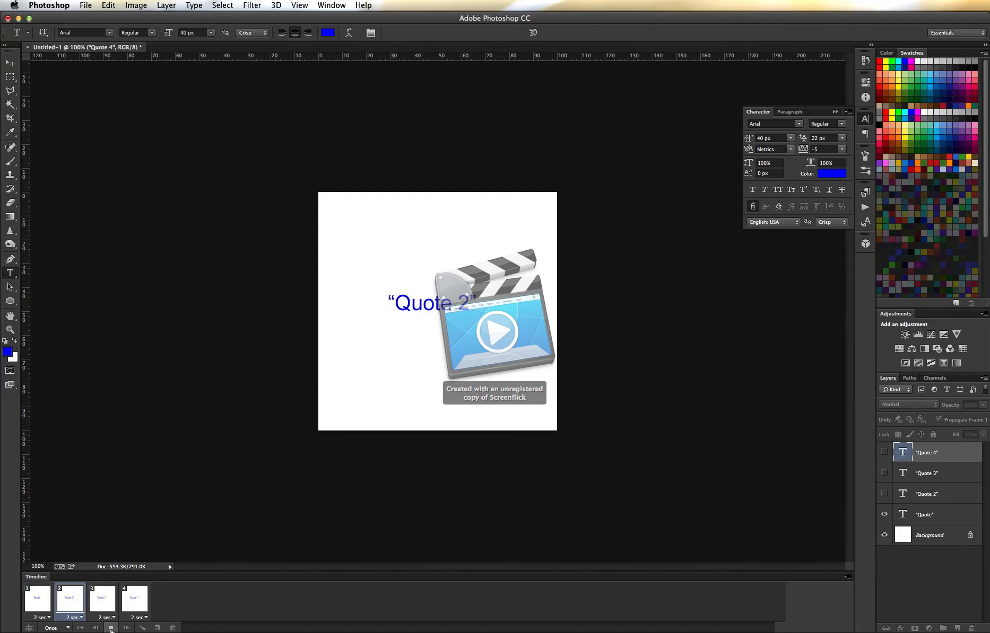
left_click(102, 601)
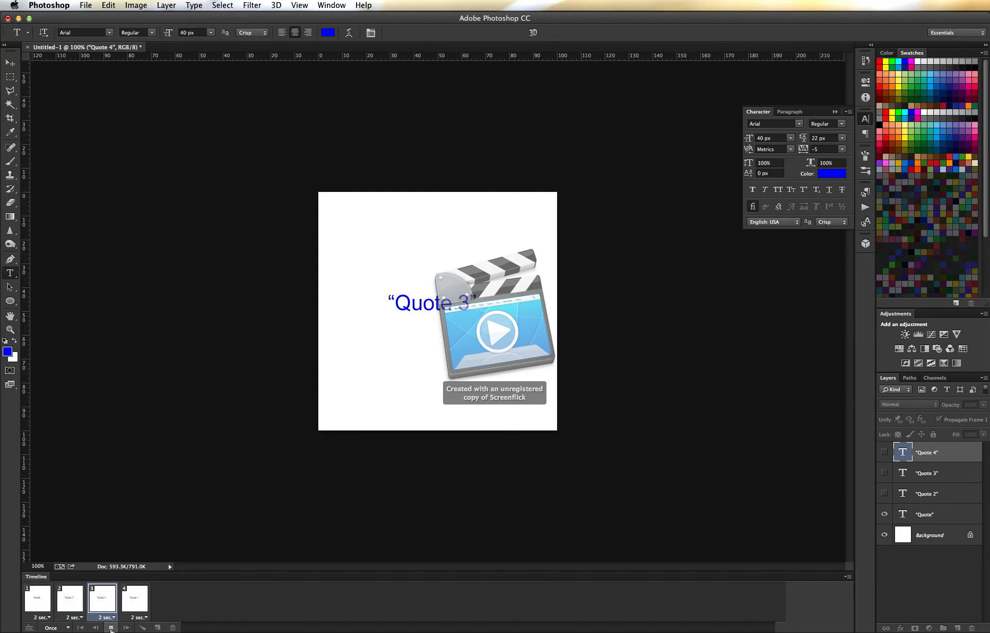
left_click(135, 599)
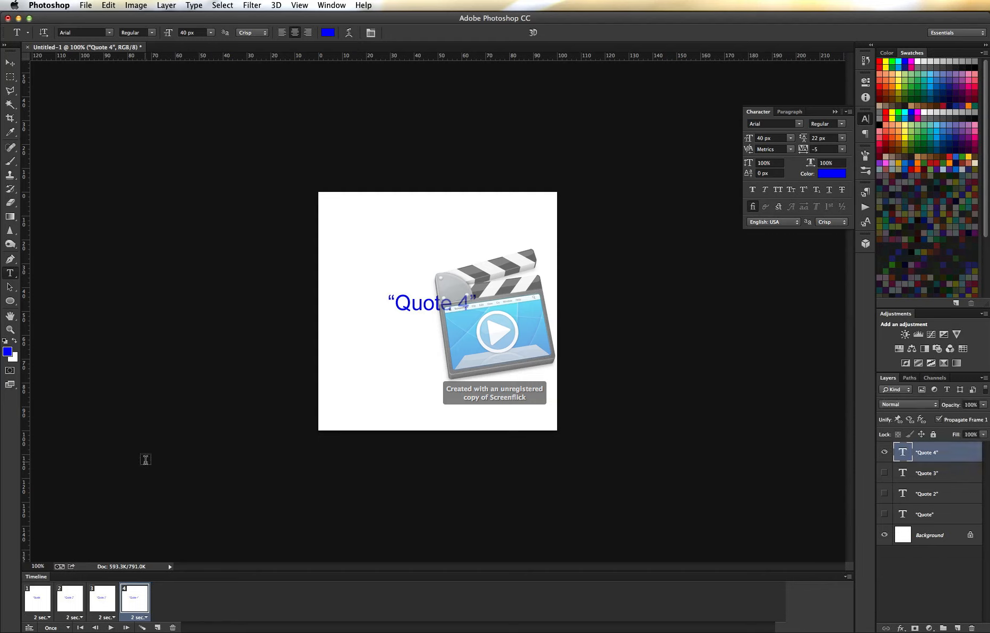
mouse_move(138, 301)
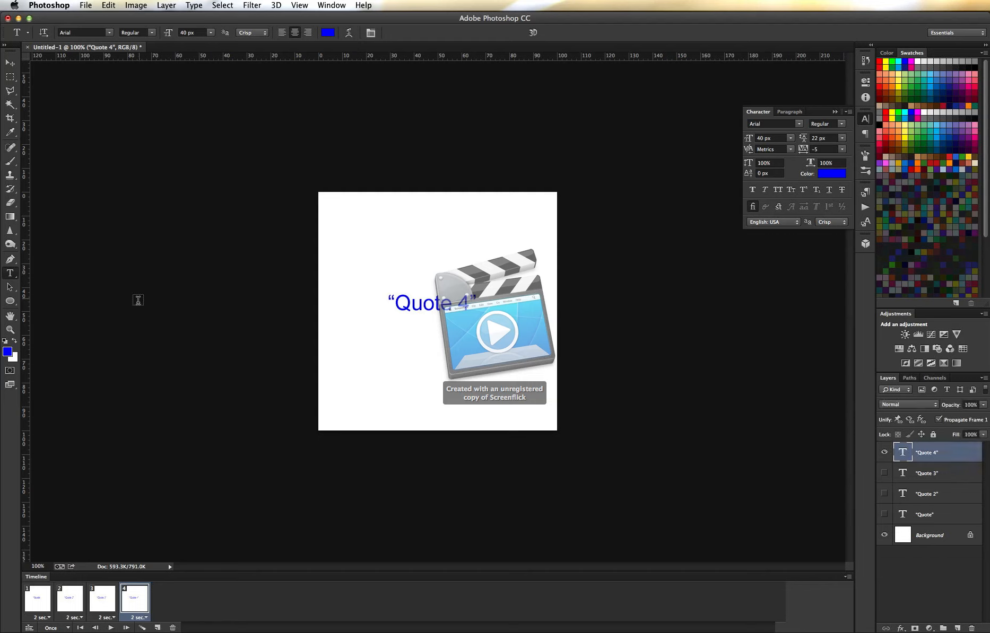
left_click(85, 5)
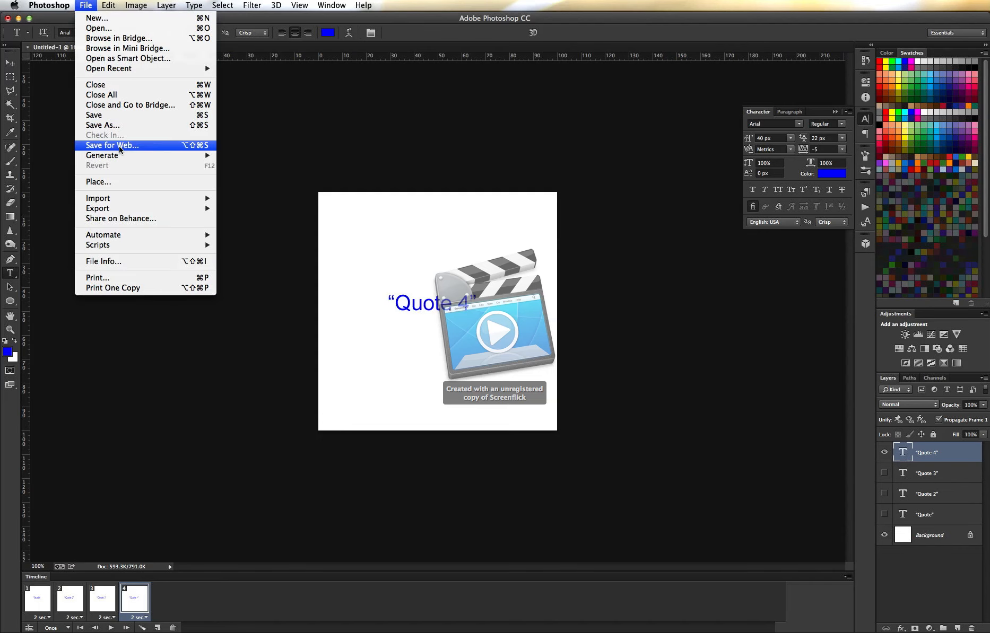
In Save for Web, set the output format to GIF
left_click(111, 145)
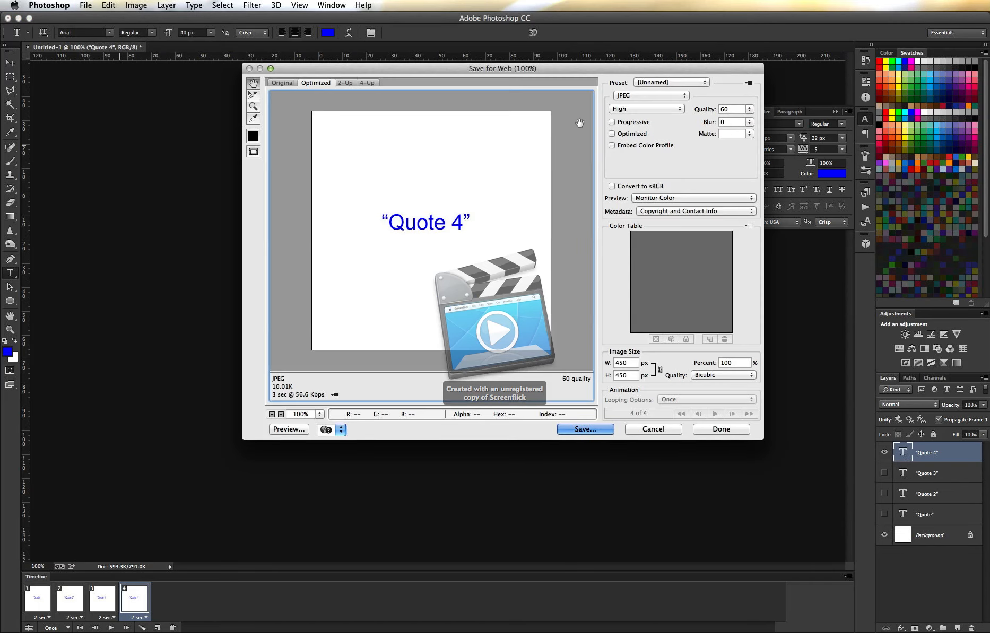
left_click(649, 96)
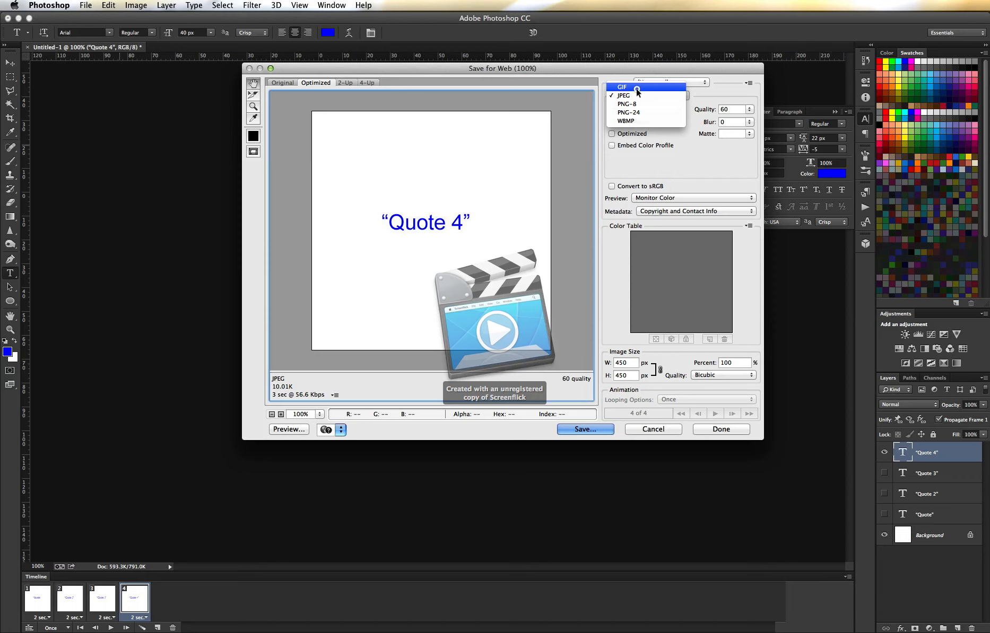
left_click(622, 87)
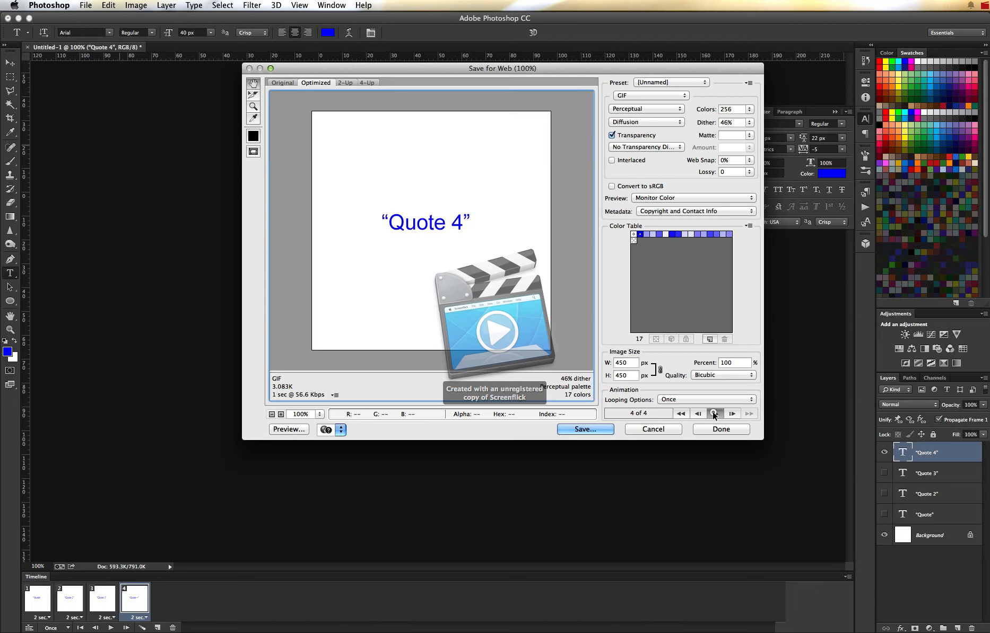
Play the four-frame animation in the export preview and close with Done
left_click(714, 413)
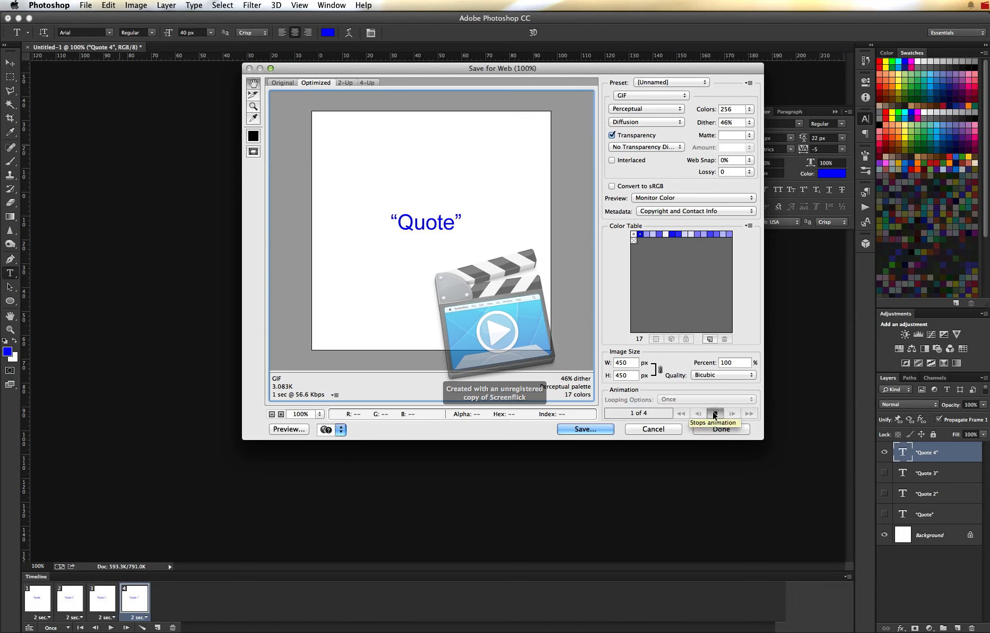
left_click(732, 414)
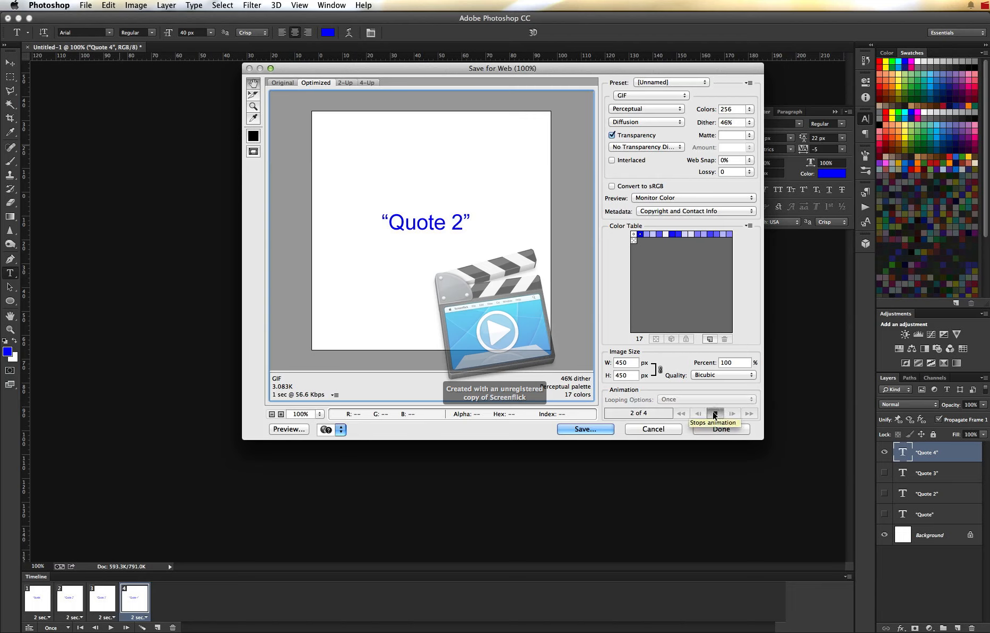
left_click(584, 430)
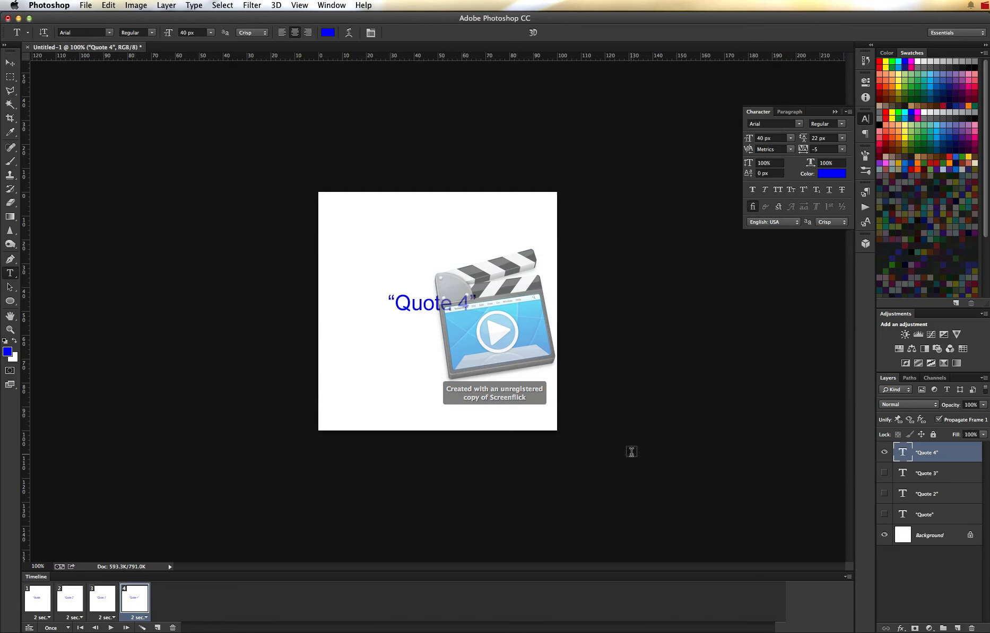
mouse_move(485, 437)
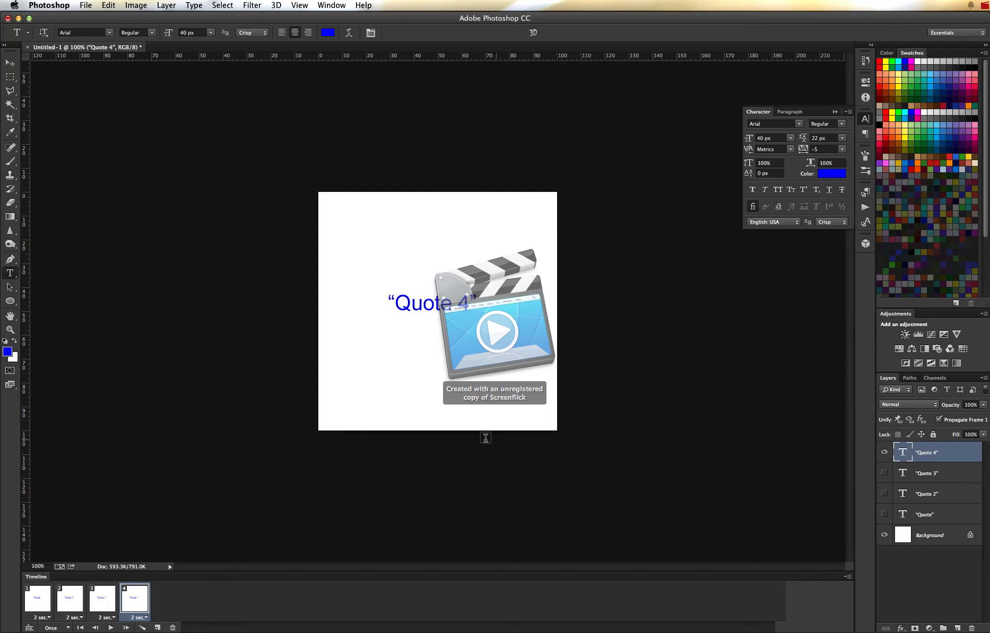